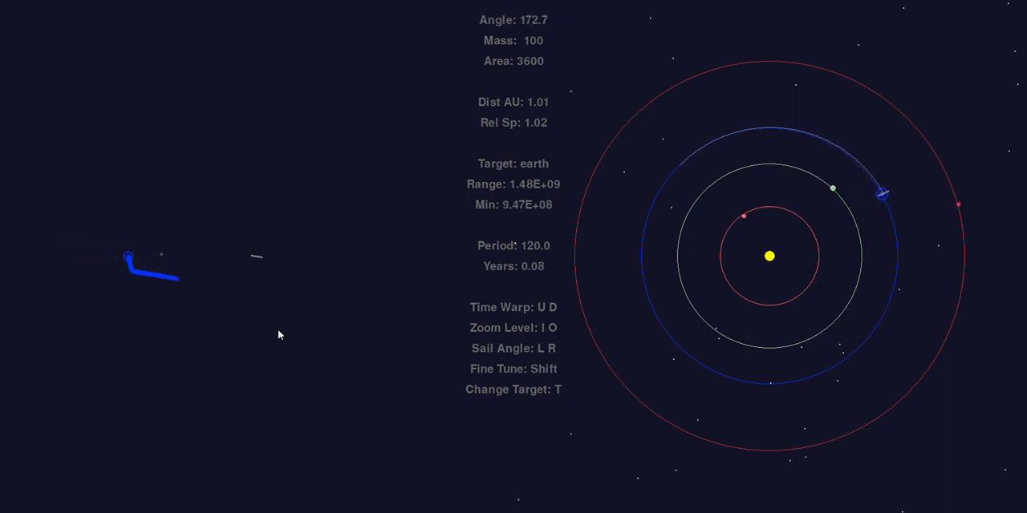
Rotate the sail angle to about 43.1° so the craft departs L2 along its orbit
key("L")
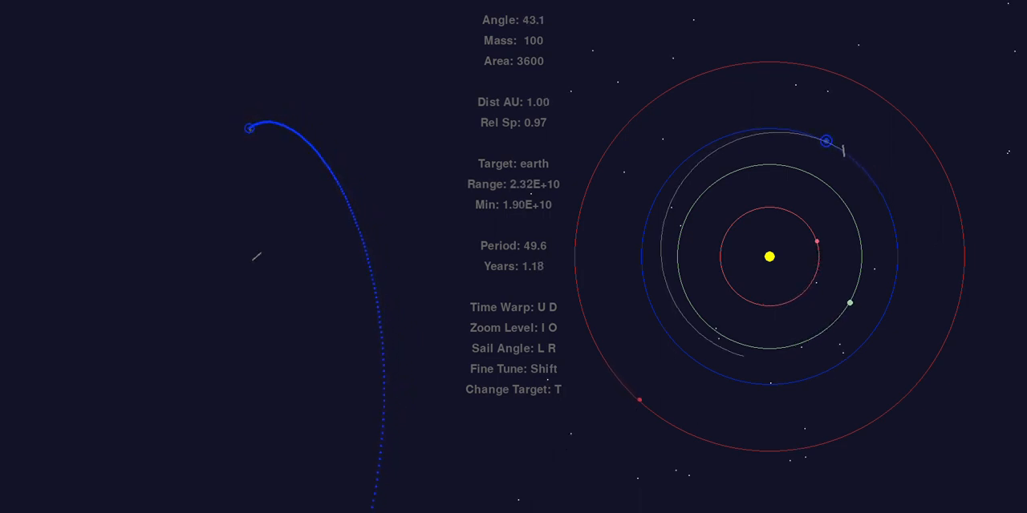
Cycle the navigation target through venus and uranus to lagrange4
key("t")
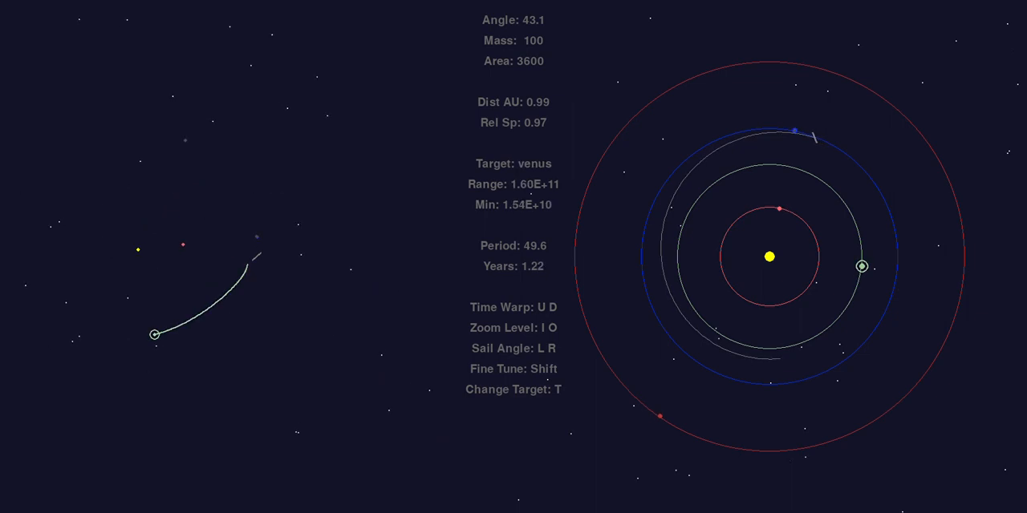
key("t")
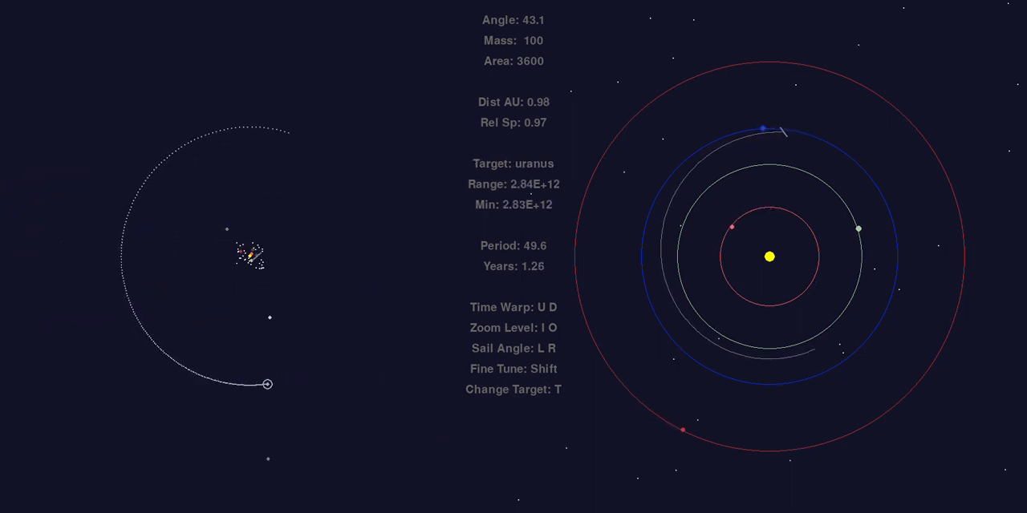
key("t")
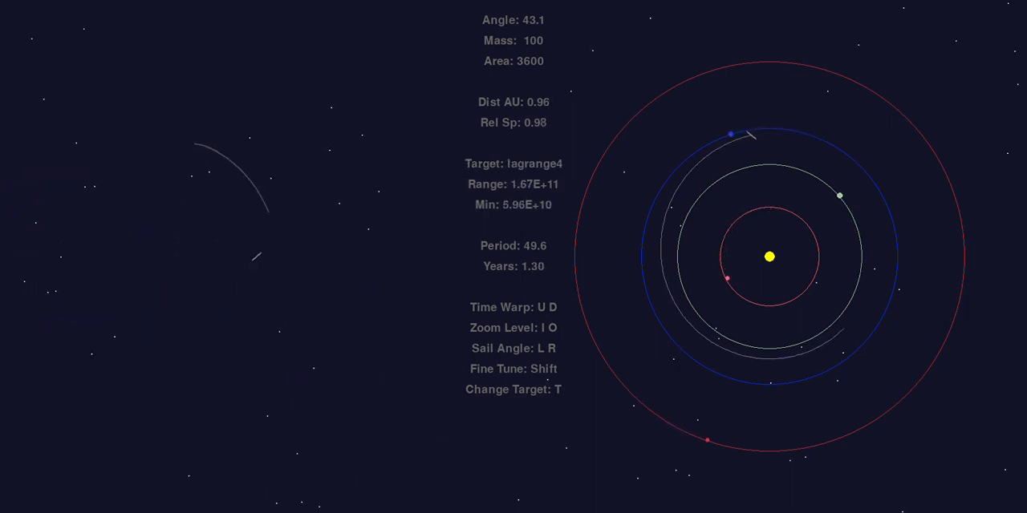